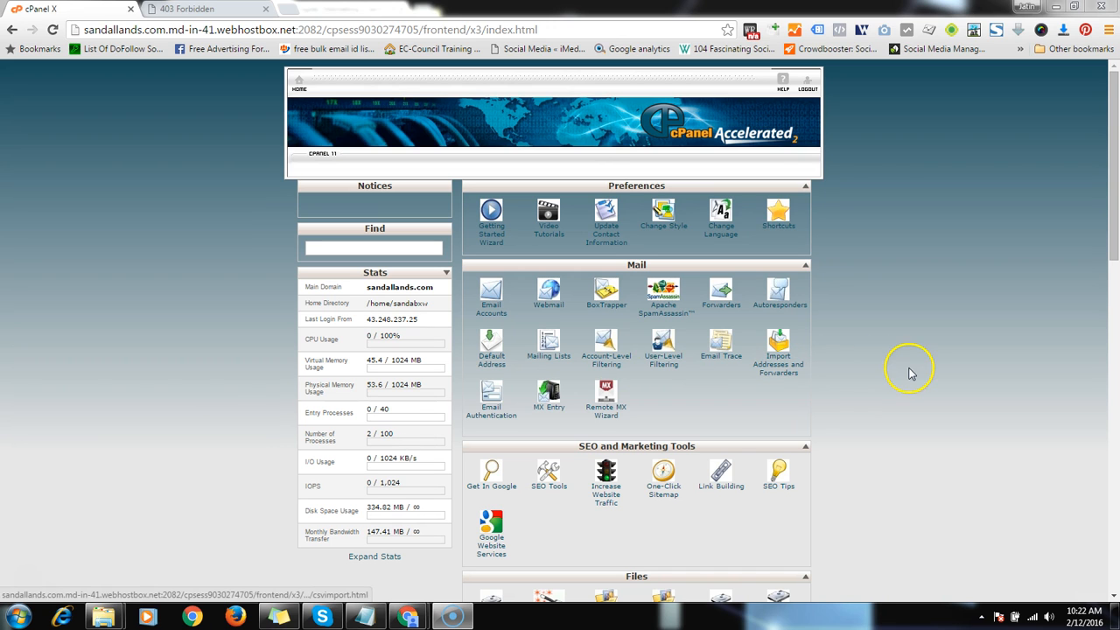
- Scroll the cPanel home page down to the Domains section
scroll(down, 3)
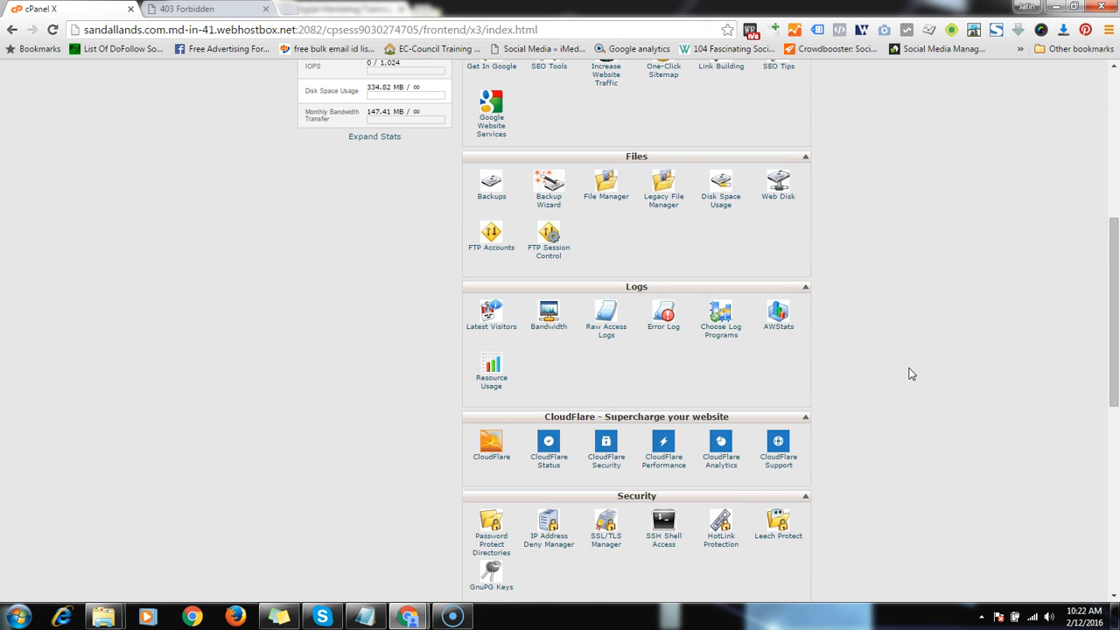
scroll(down, 3)
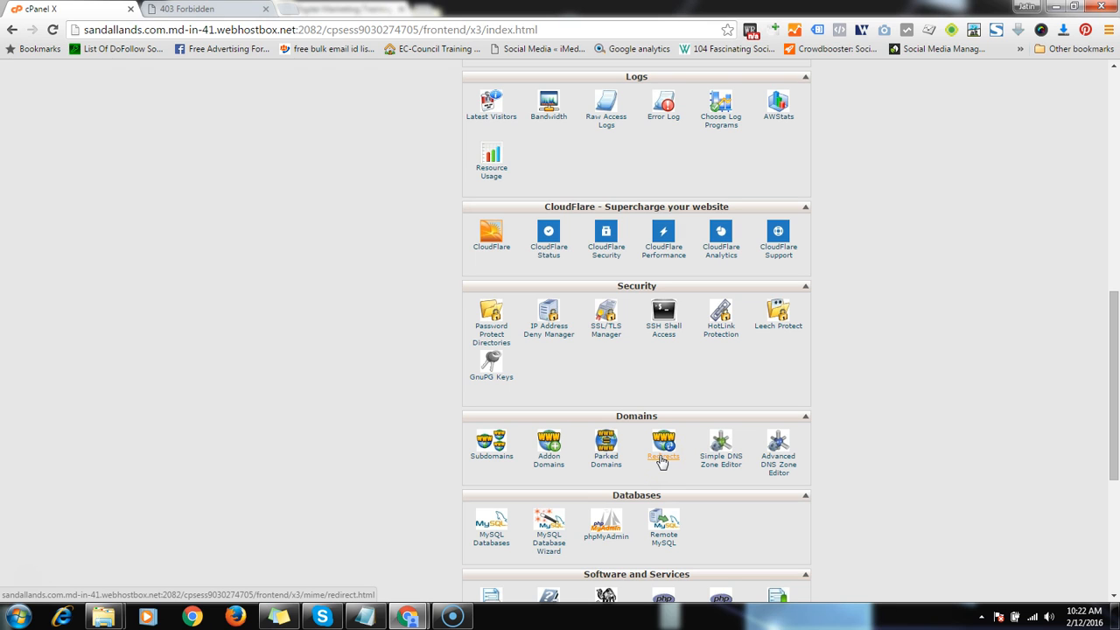
- On the Redirects page, select robocircle.in as the domain to redirect
click(663, 443)
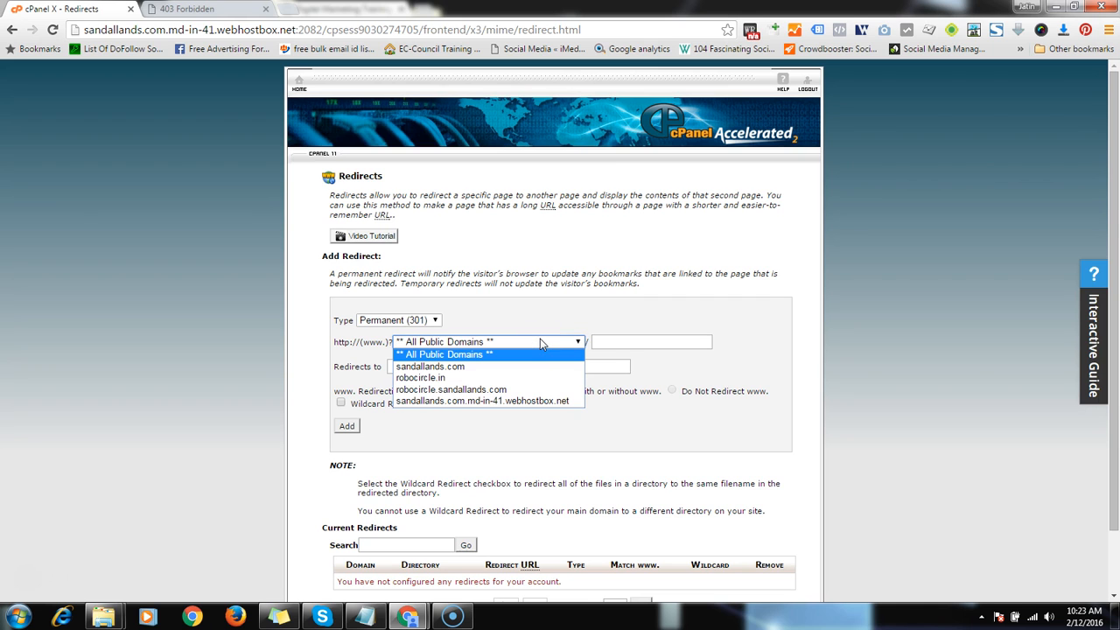
click(422, 378)
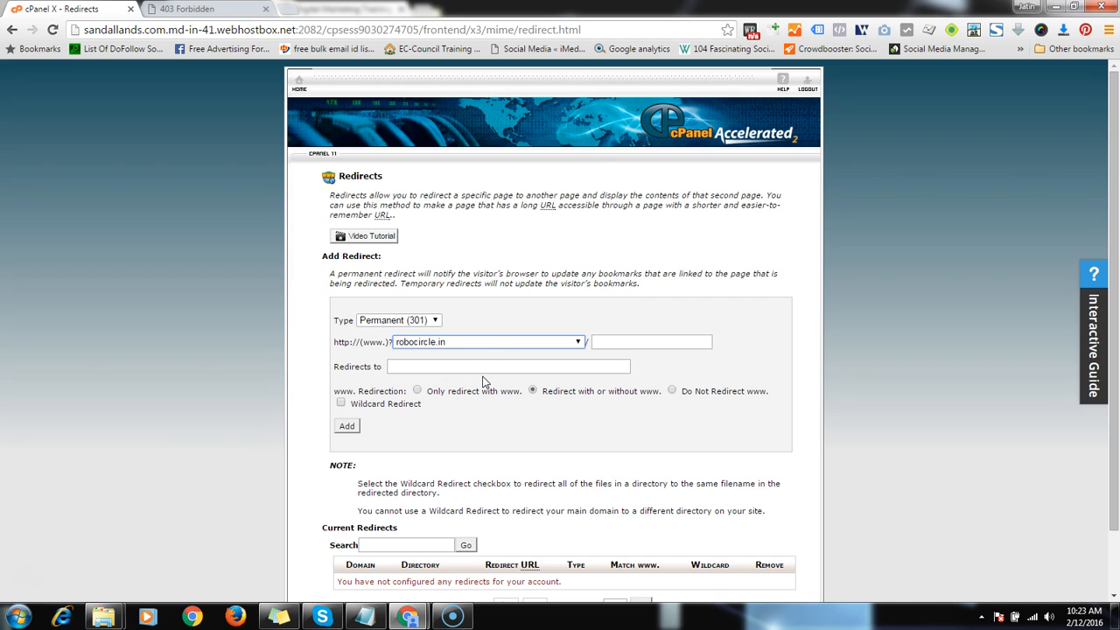
click(508, 367)
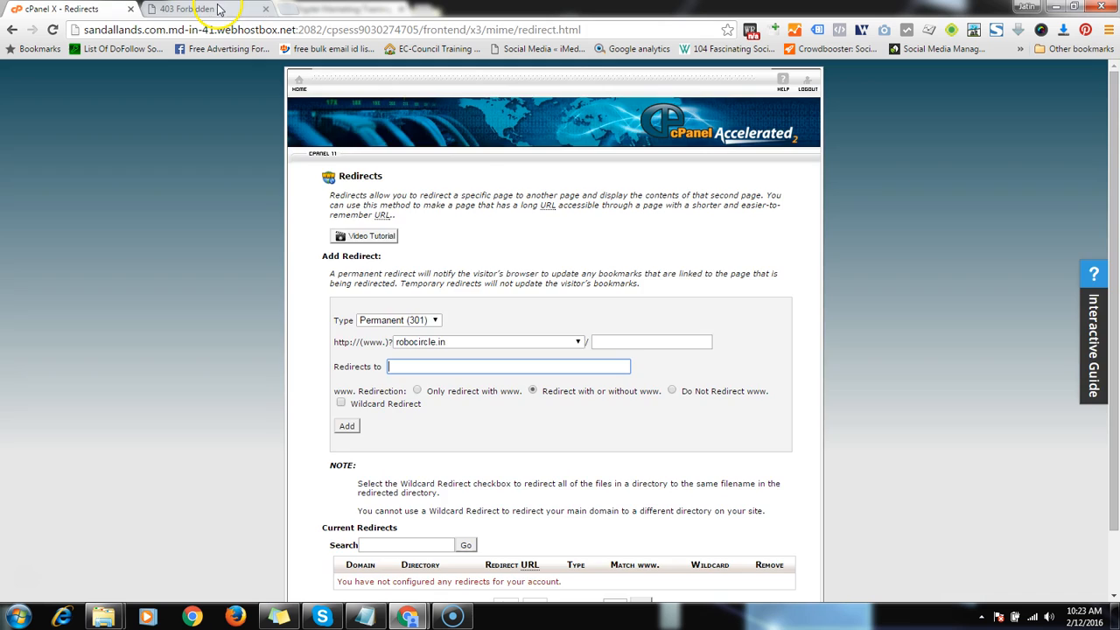
click(189, 10)
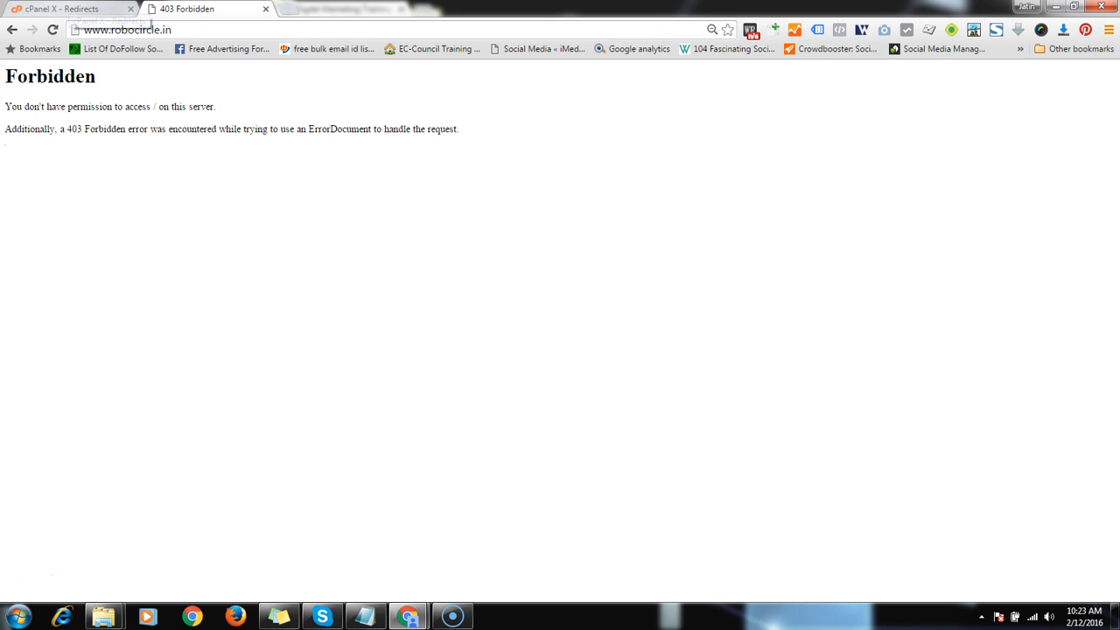
click(62, 9)
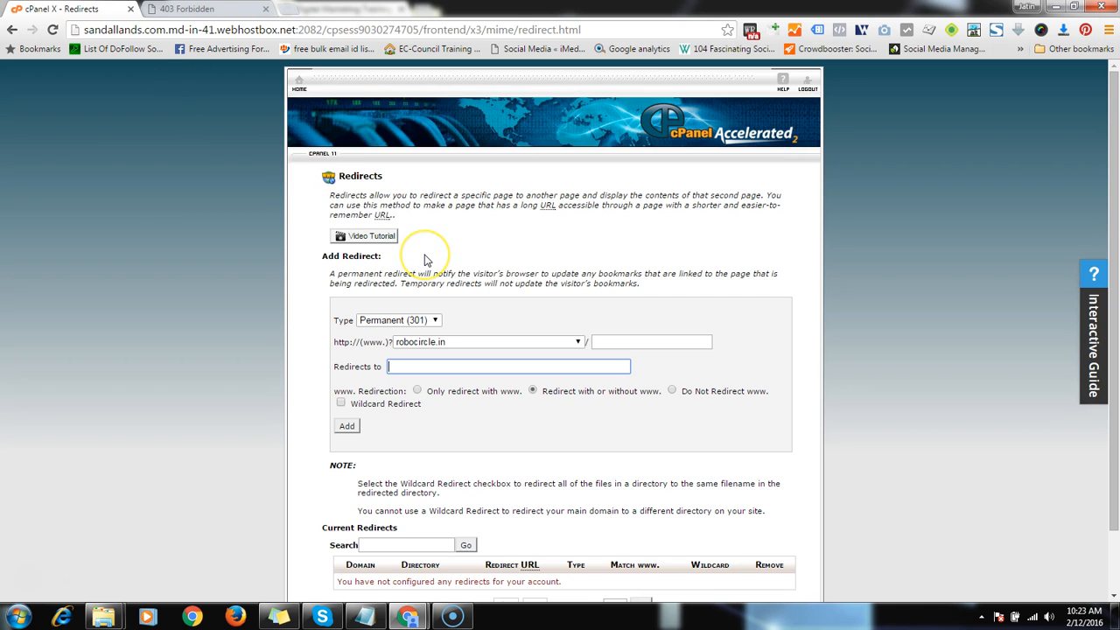
text(http)
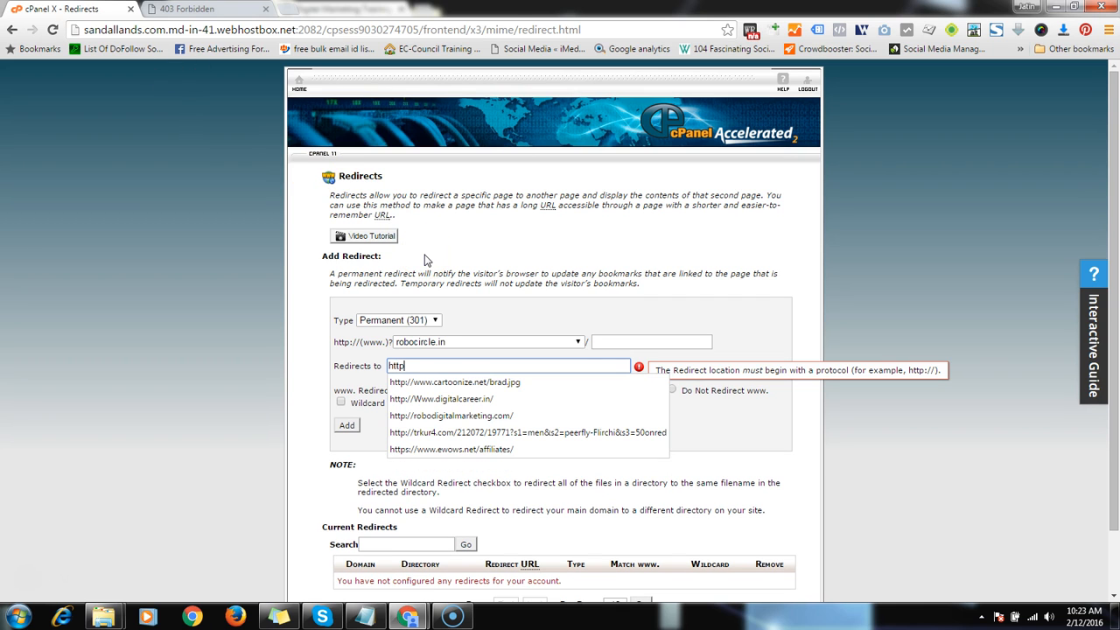
text(:www)
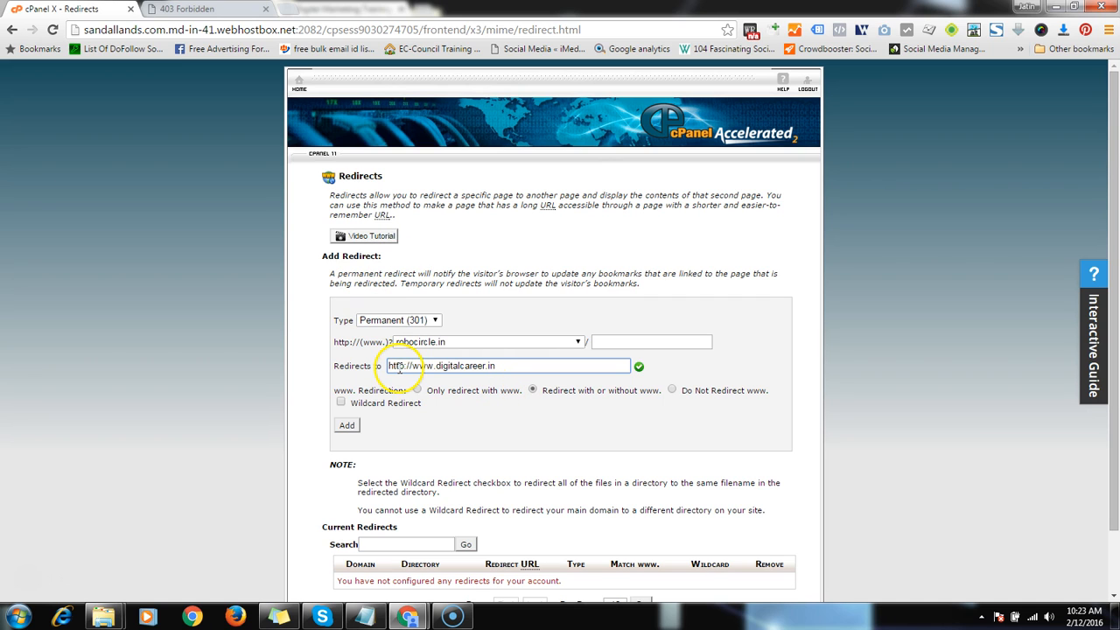
click(399, 319)
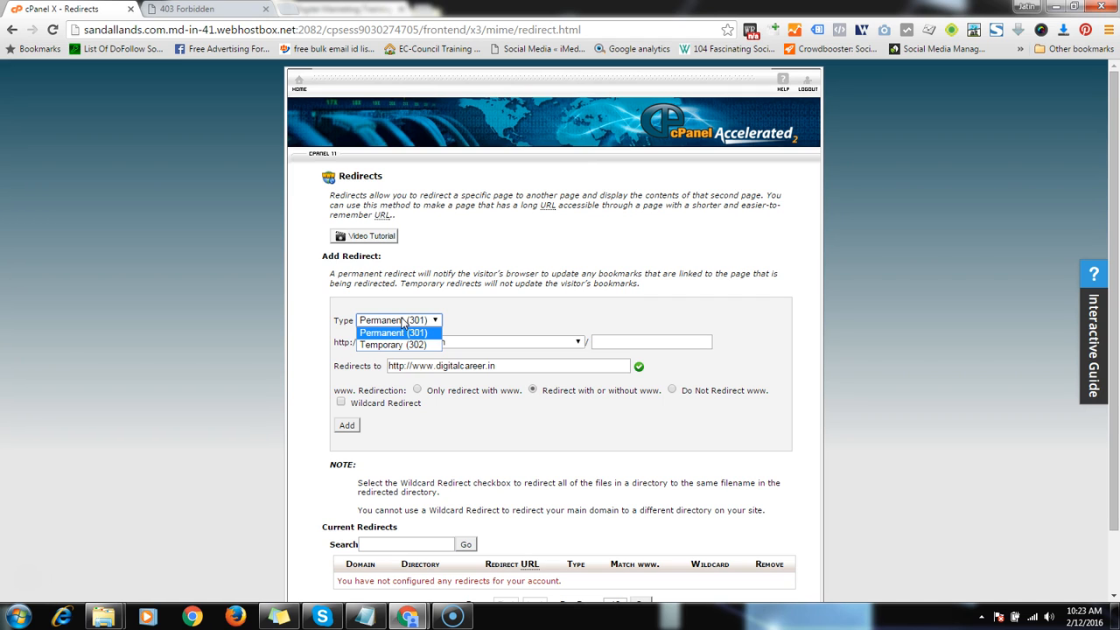
- Add the redirect as Temporary (302), then return to the robocircle.in page
click(397, 345)
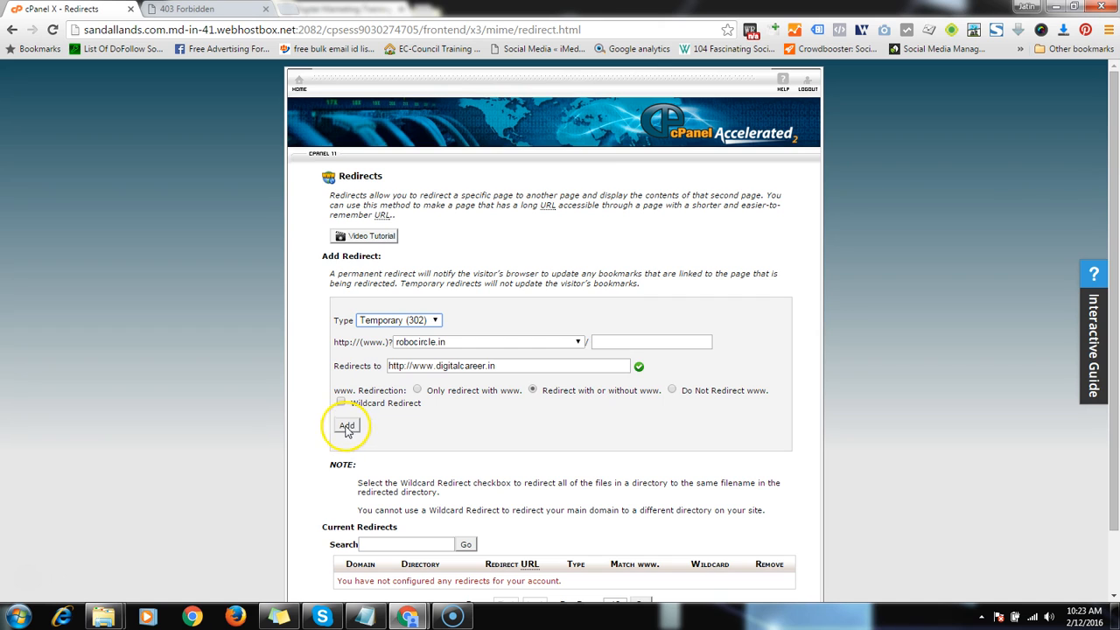
click(343, 425)
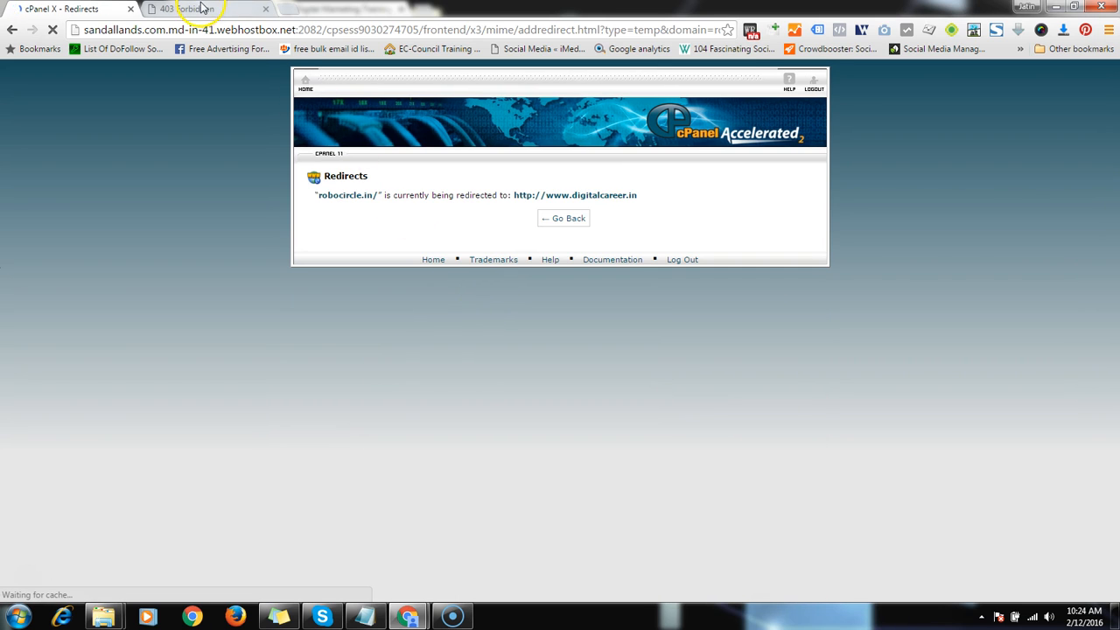
click(193, 11)
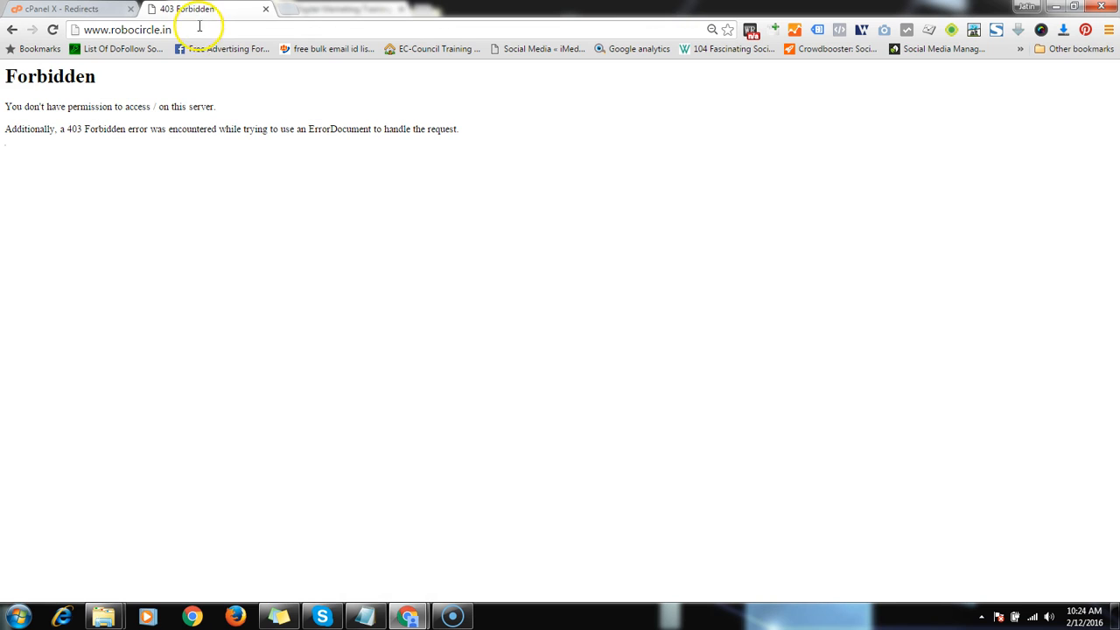